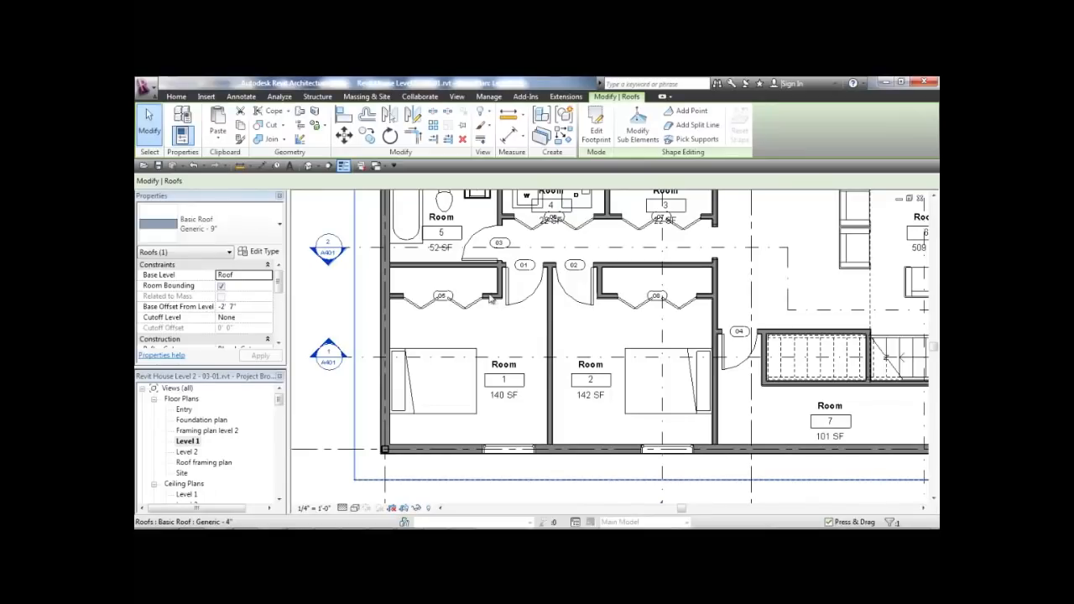
pyautogui.moveTo(490, 329)
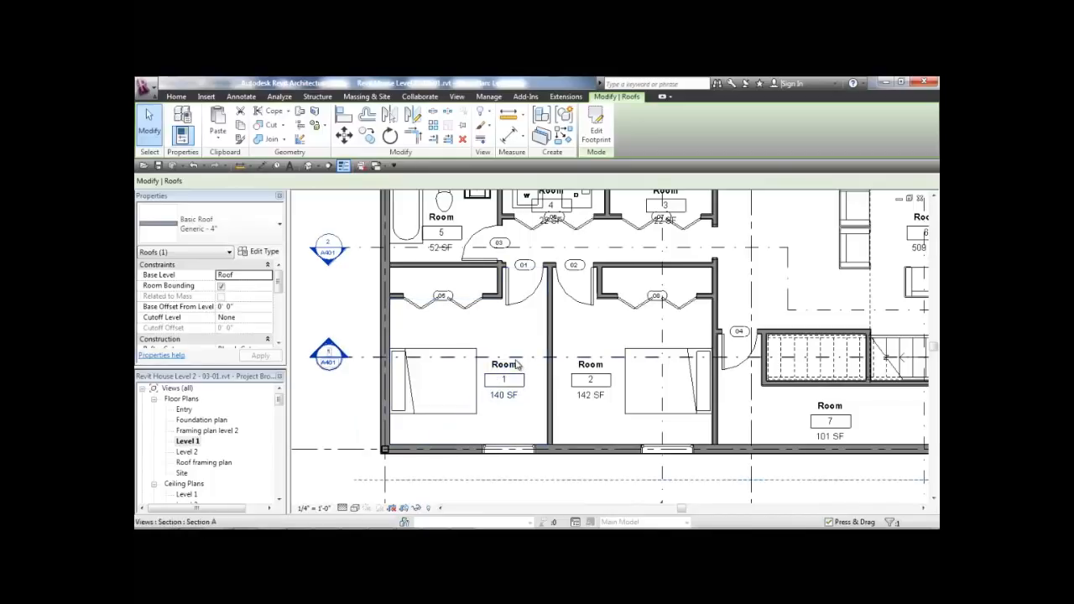
# Uncheck Room Bounding on the closet partition wall so Room 1 absorbs the closet at 159 SF
pyautogui.click(504, 378)
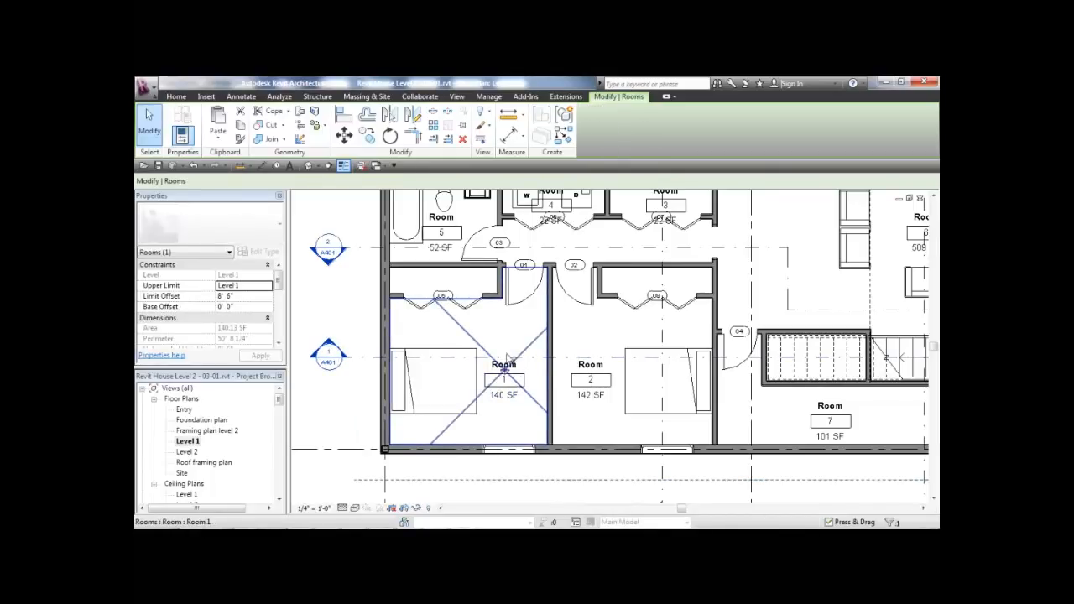
pyautogui.moveTo(453, 319)
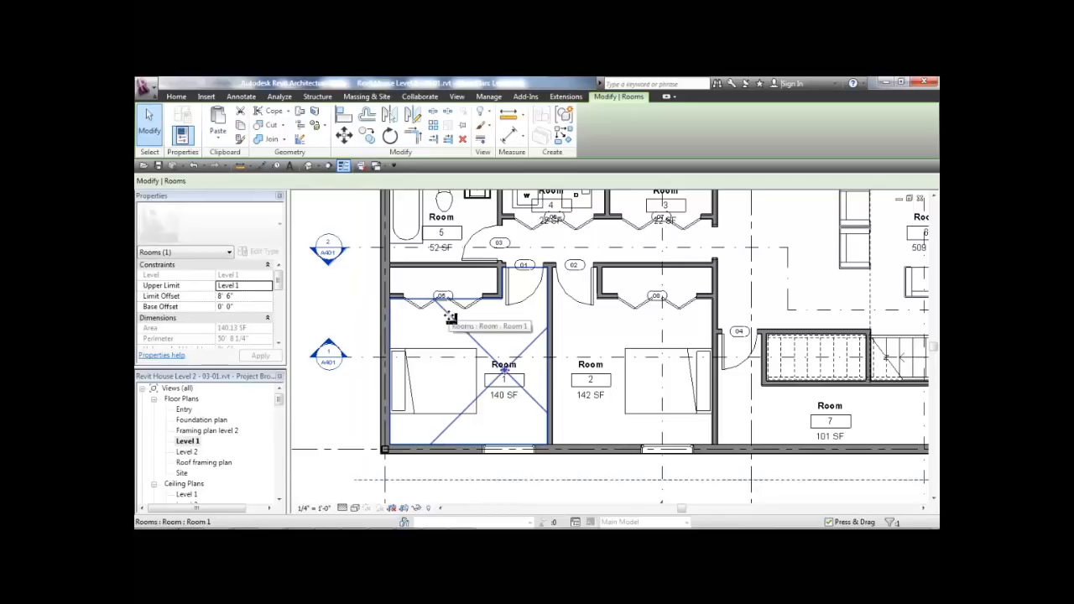
pyautogui.moveTo(450, 319)
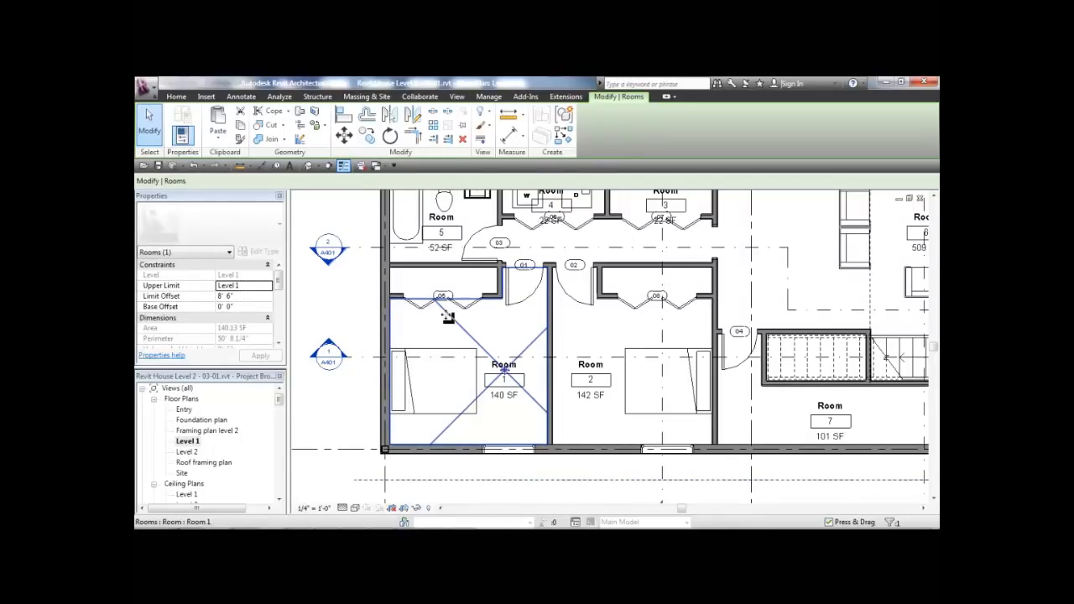
pyautogui.moveTo(450, 319)
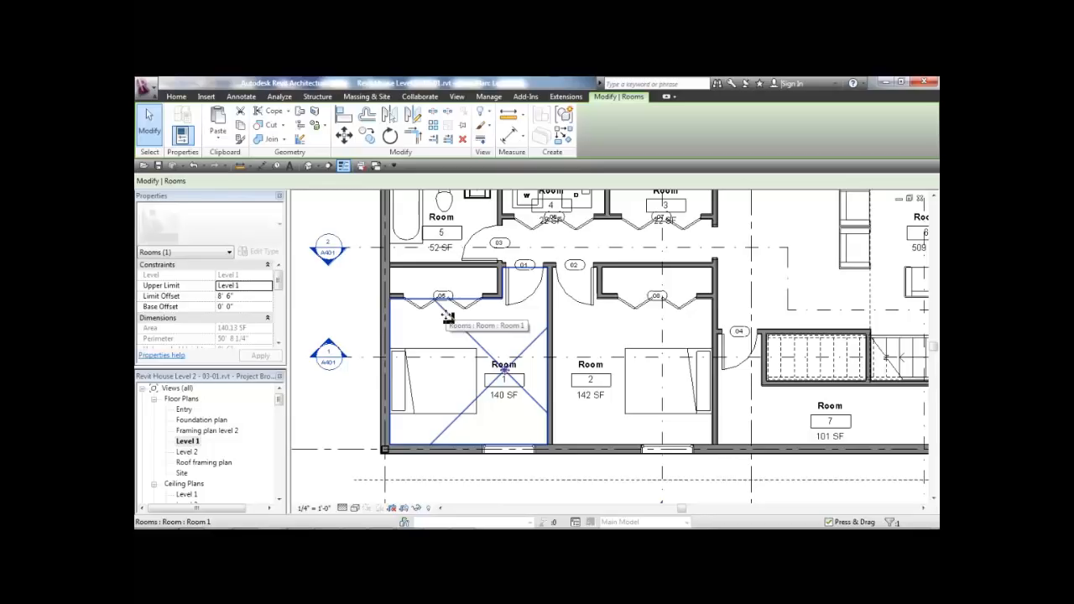
pyautogui.moveTo(411, 303)
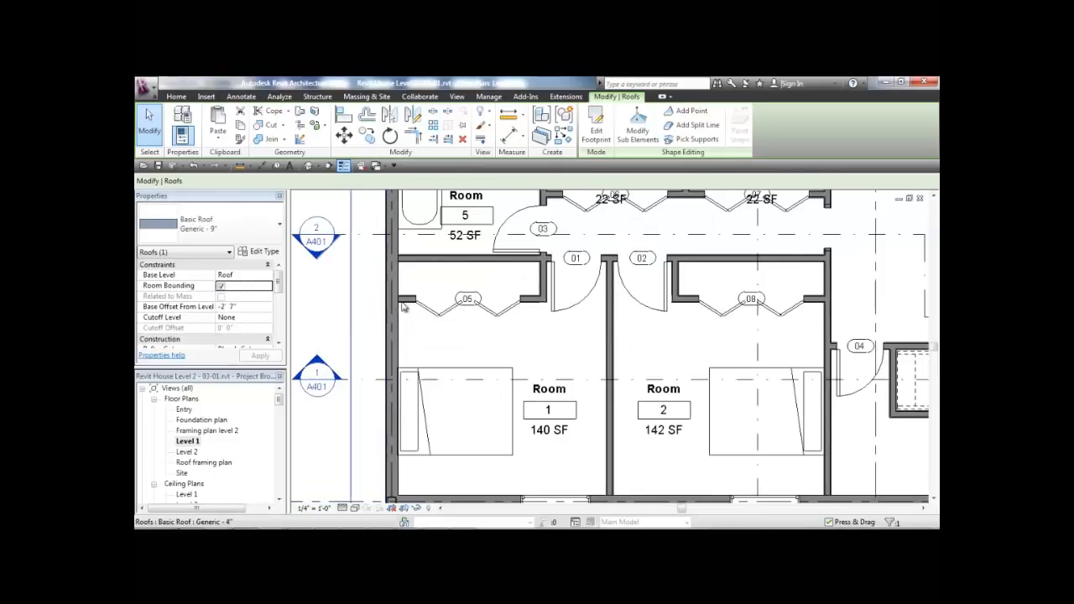
pyautogui.moveTo(517, 270)
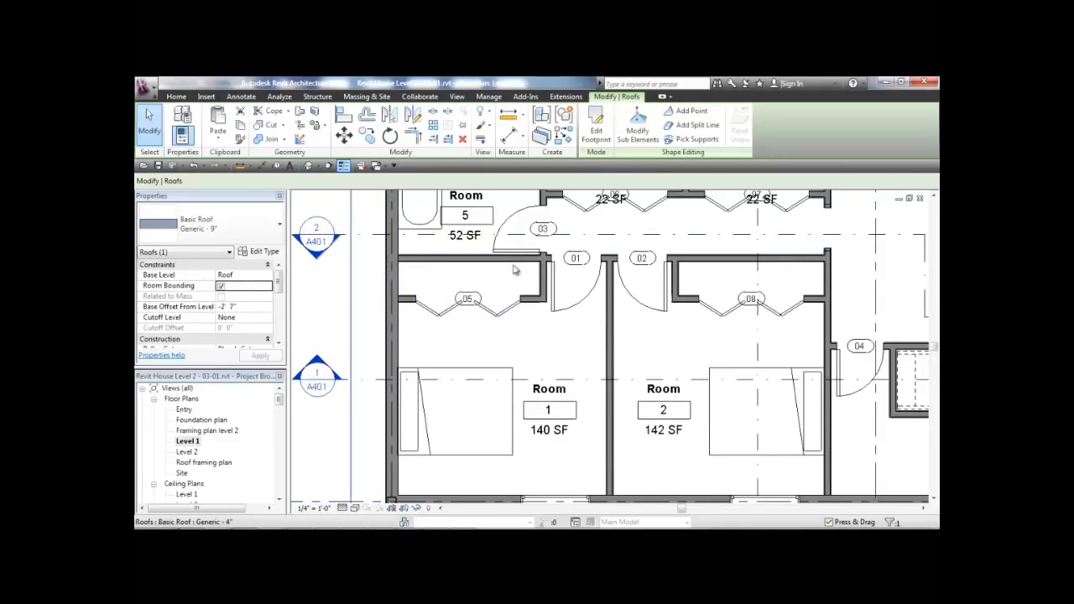
pyautogui.moveTo(547, 440)
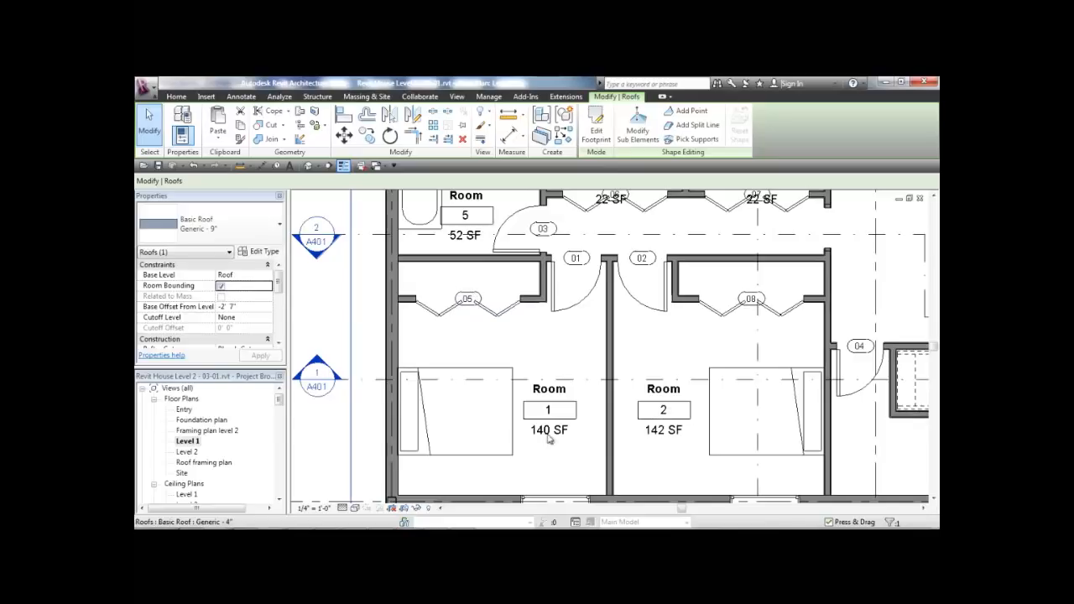
pyautogui.moveTo(545, 443)
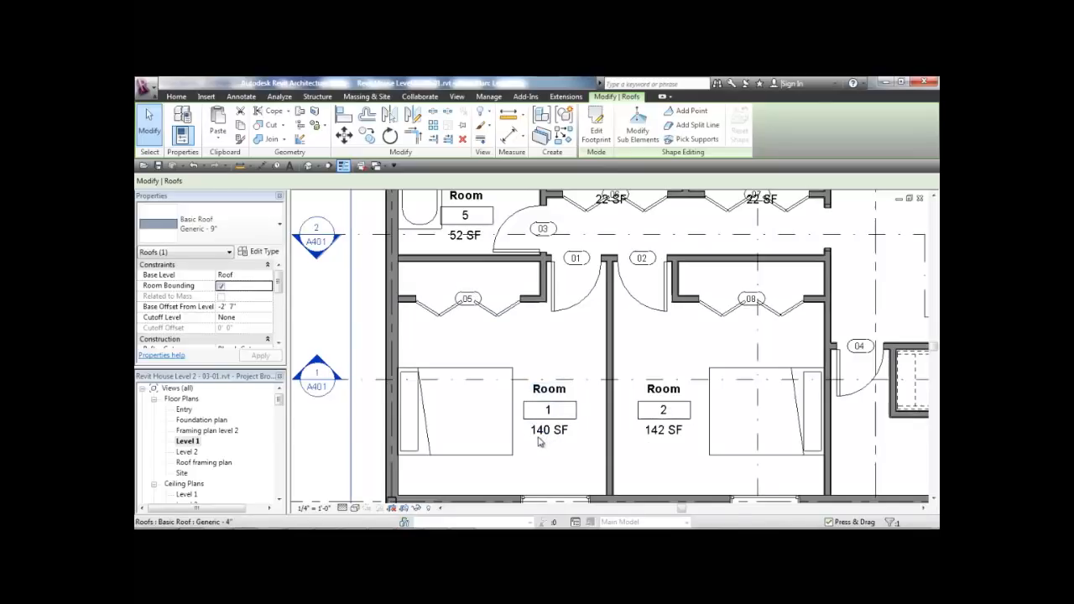
pyautogui.moveTo(563, 440)
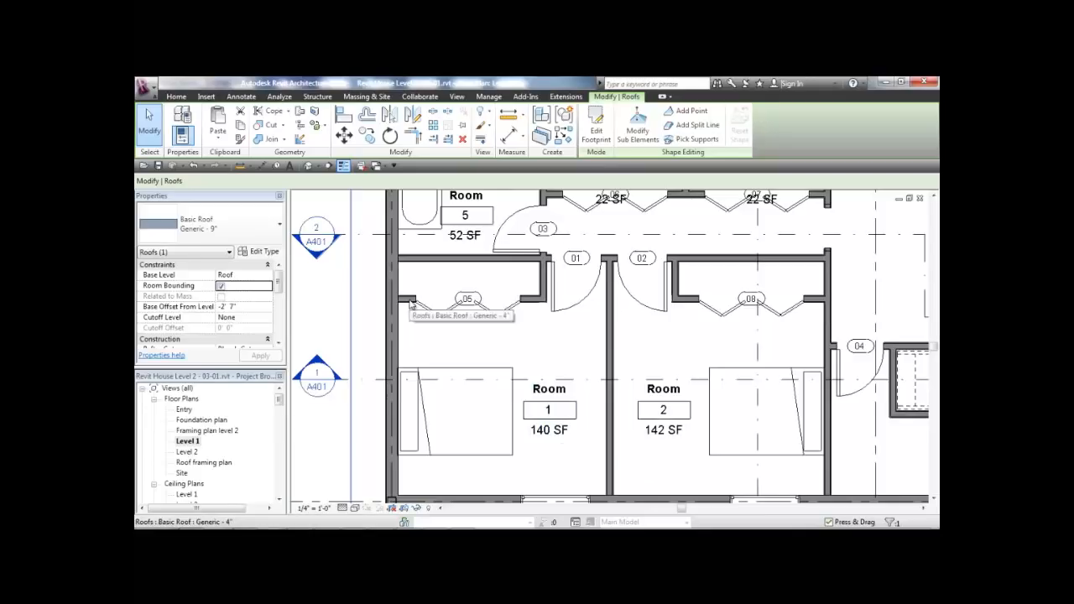
pyautogui.click(406, 298)
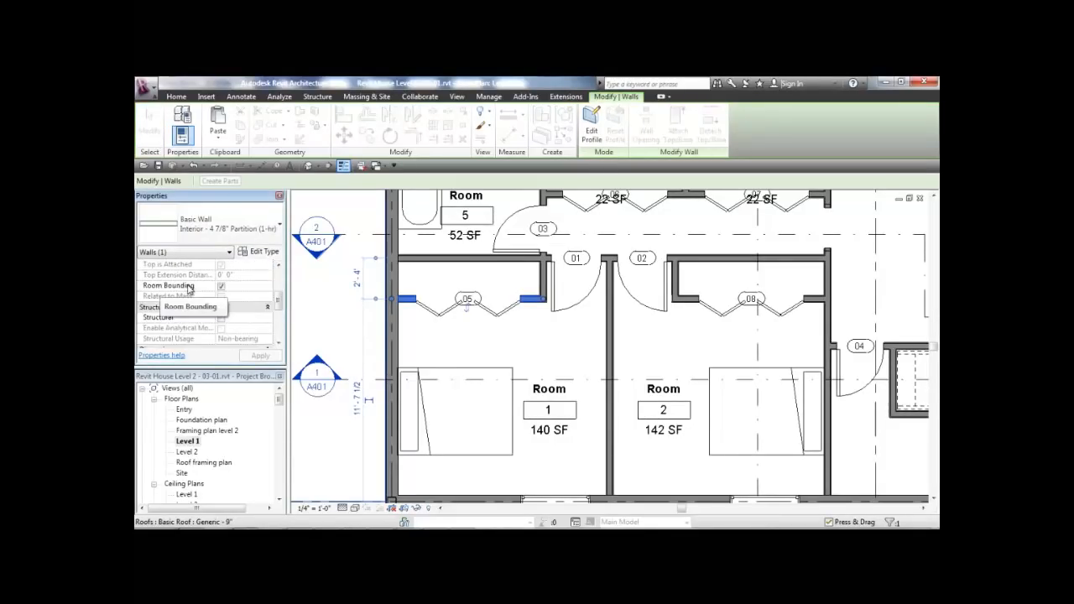
pyautogui.click(222, 285)
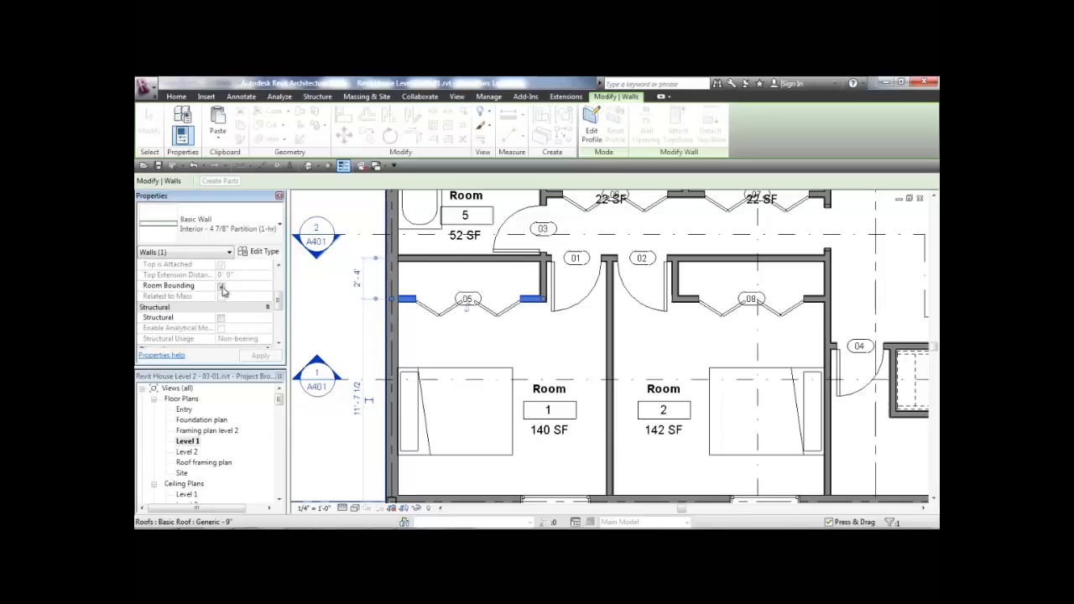
pyautogui.click(222, 286)
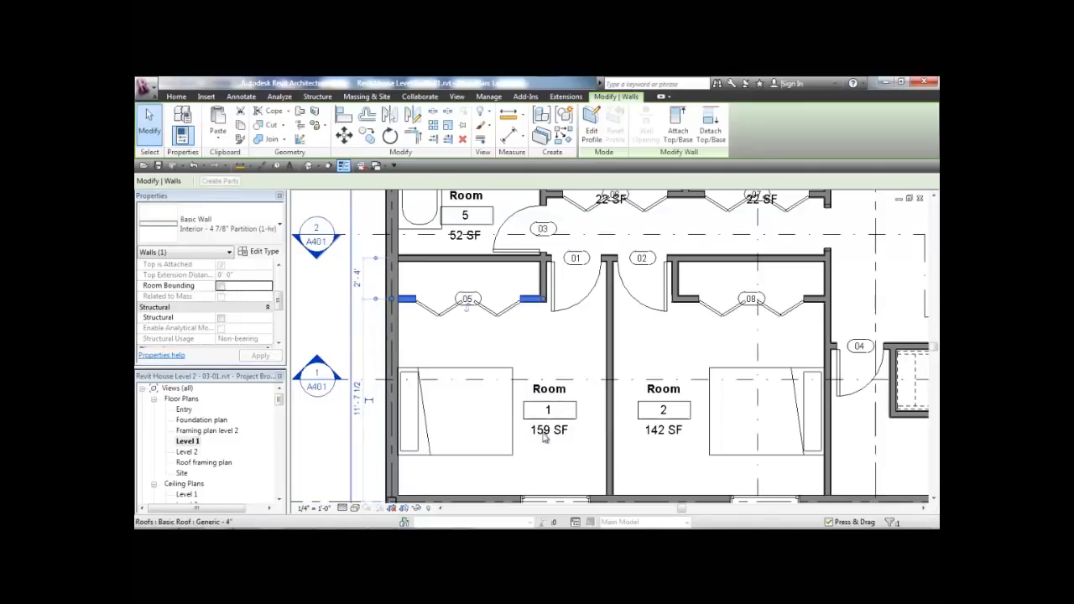
pyautogui.click(549, 410)
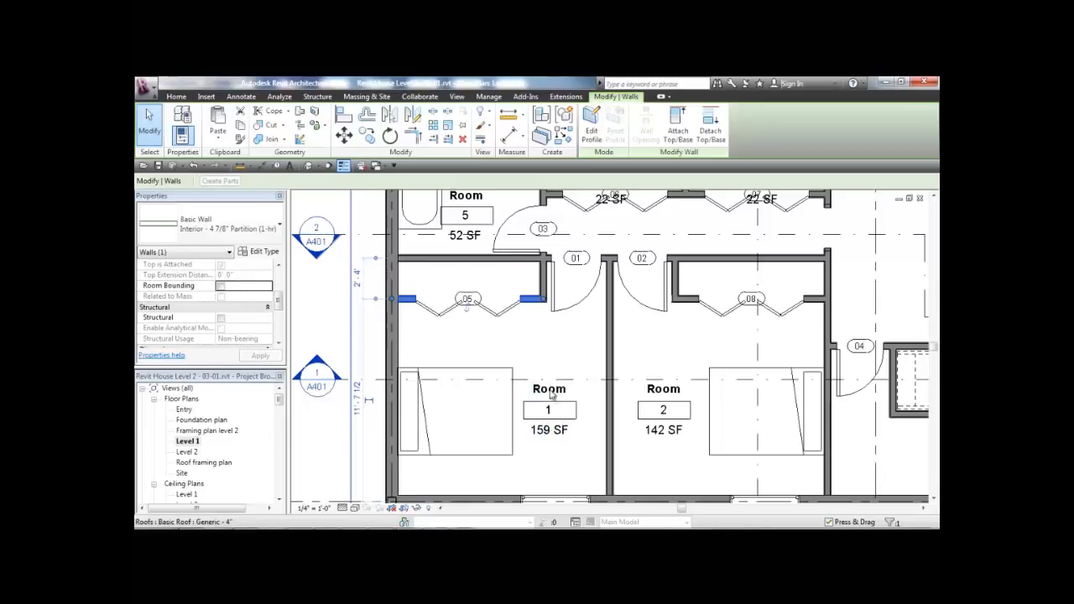
pyautogui.click(549, 410)
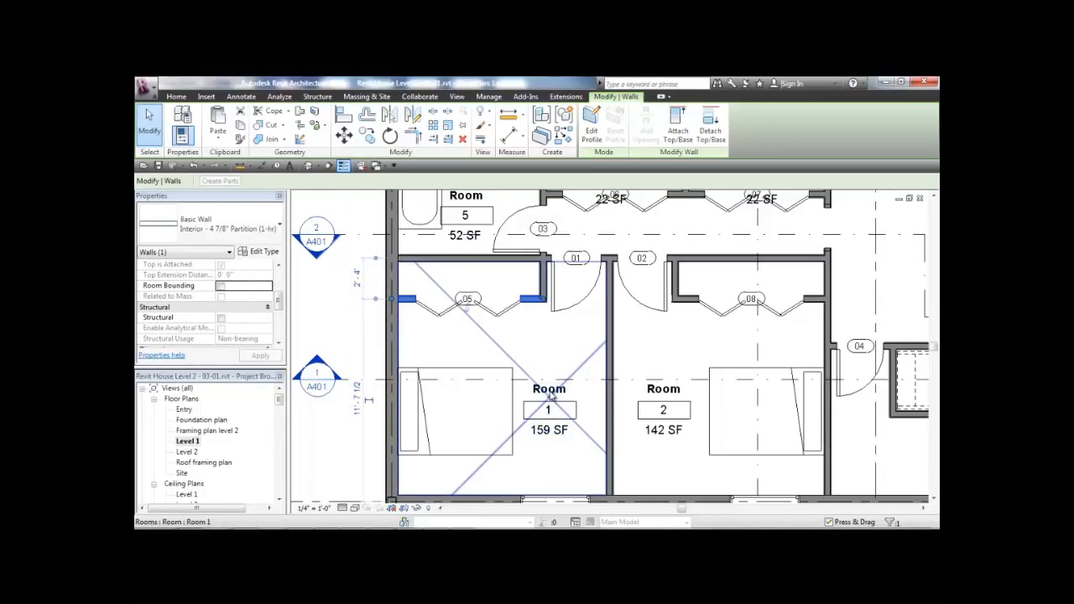
pyautogui.moveTo(551, 394)
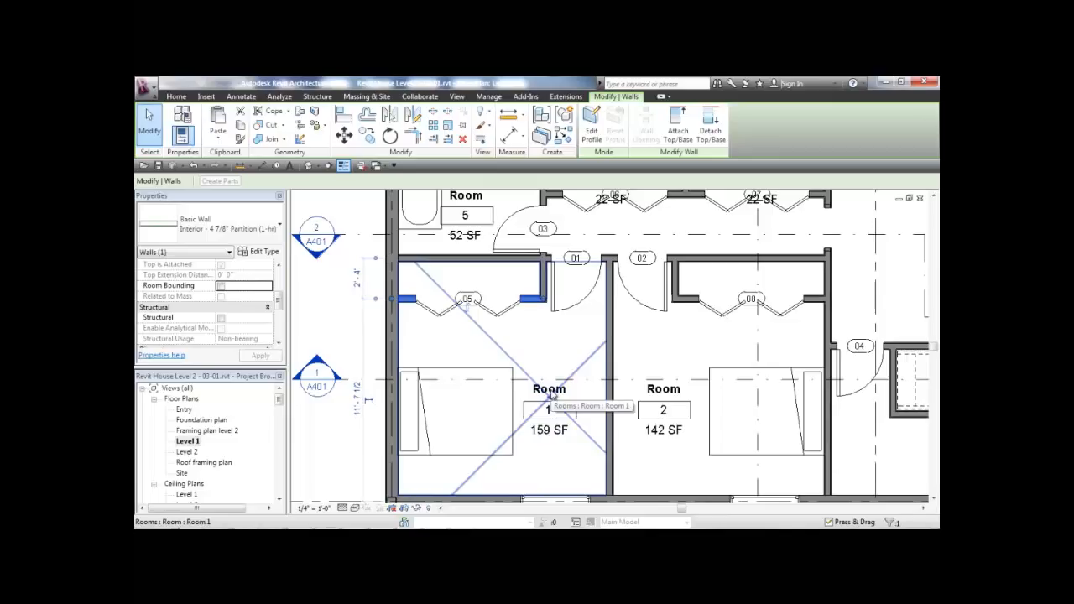